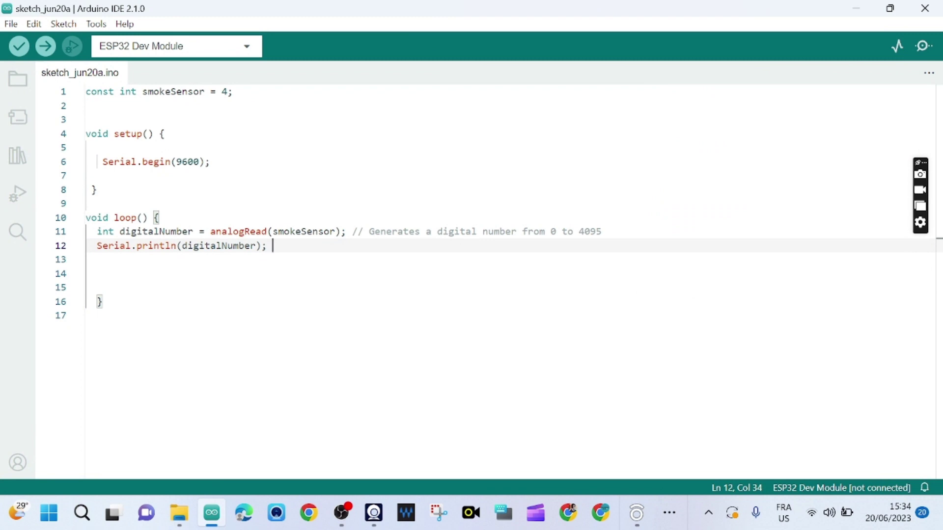
- Review the smokeSensor constant and its pin number 4 in the sketch
left_click(87, 204)
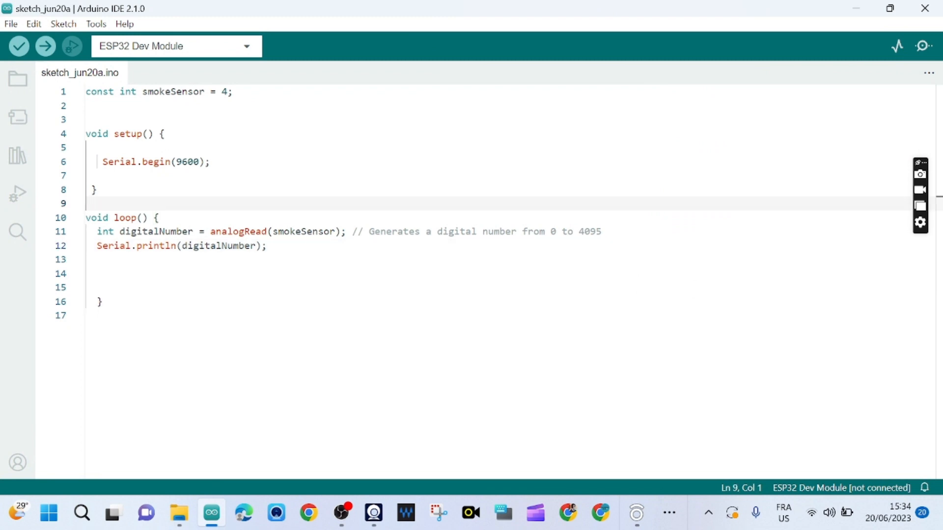
double_click(172, 92)
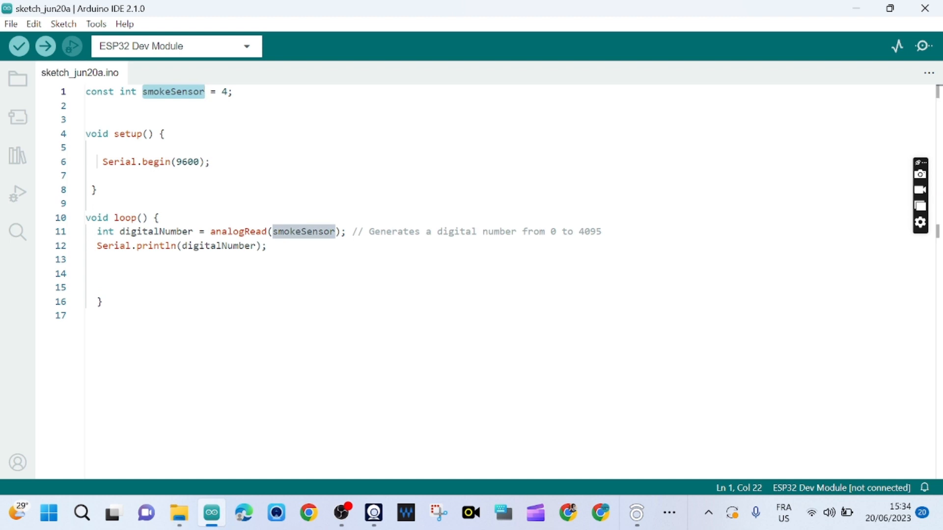
mouse_move(173, 91)
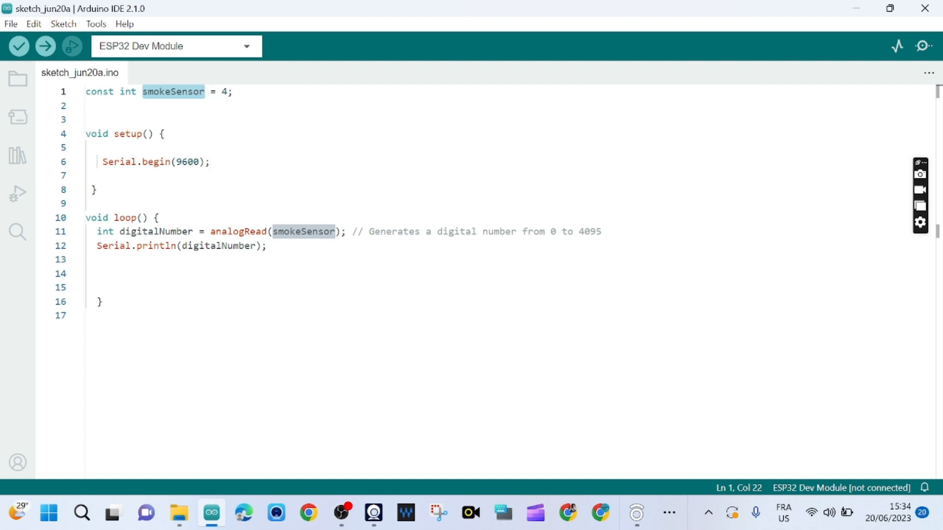
left_click(232, 91)
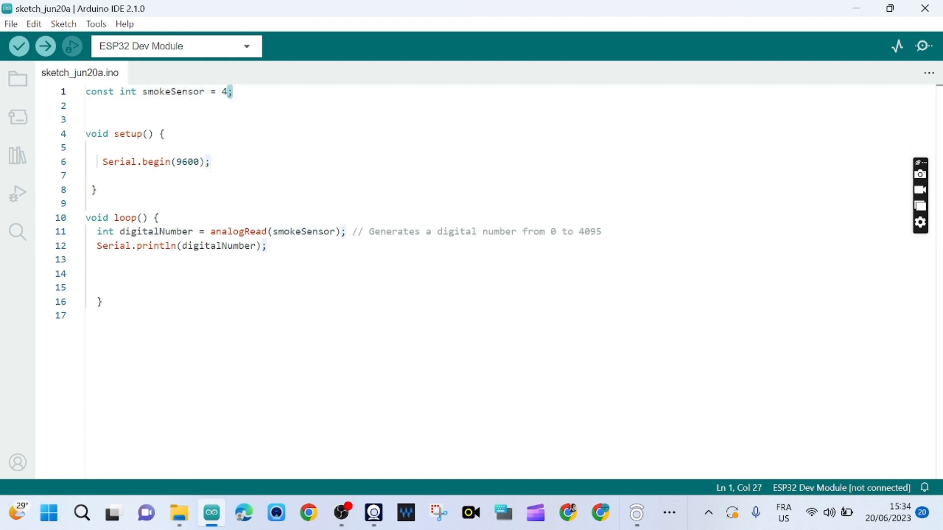
double_click(227, 91)
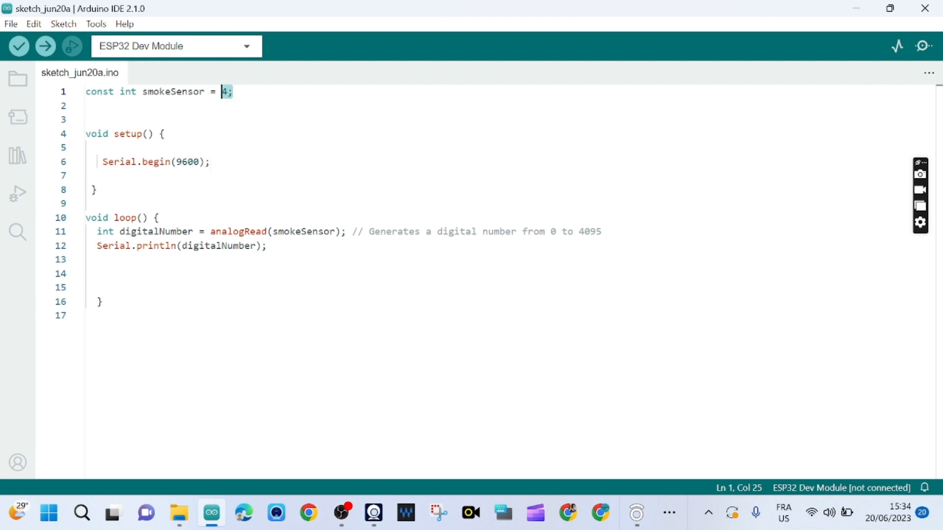
left_click(123, 162)
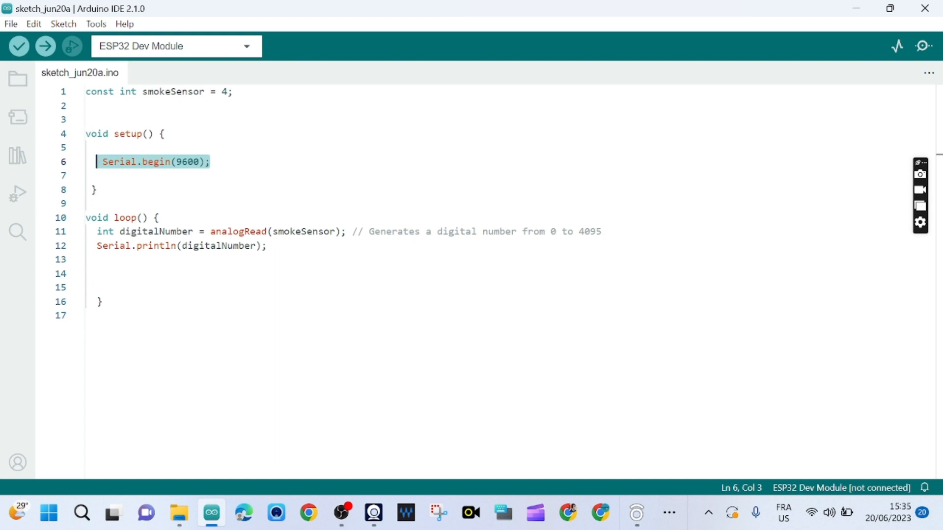
mouse_move(138, 231)
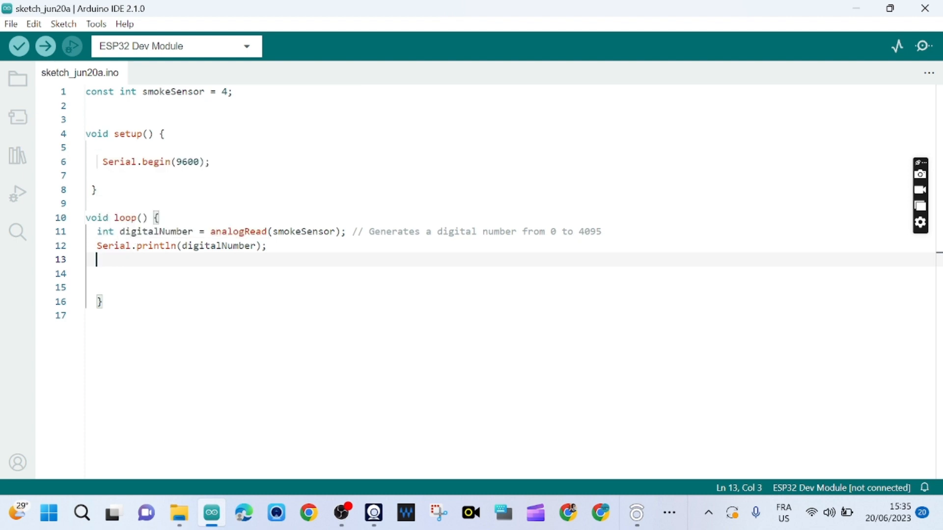
- Review the analogRead call, the 4095 maximum reading, and the line printing the value
double_click(238, 232)
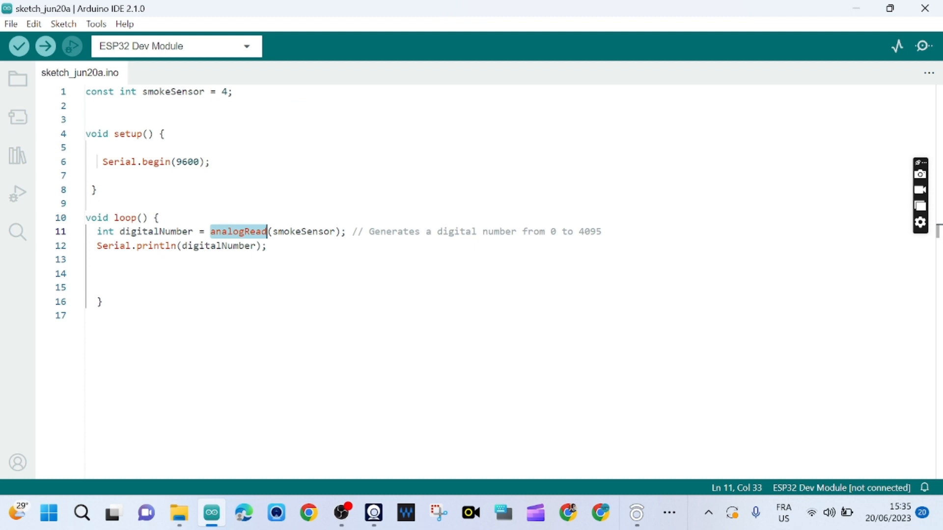
double_click(381, 231)
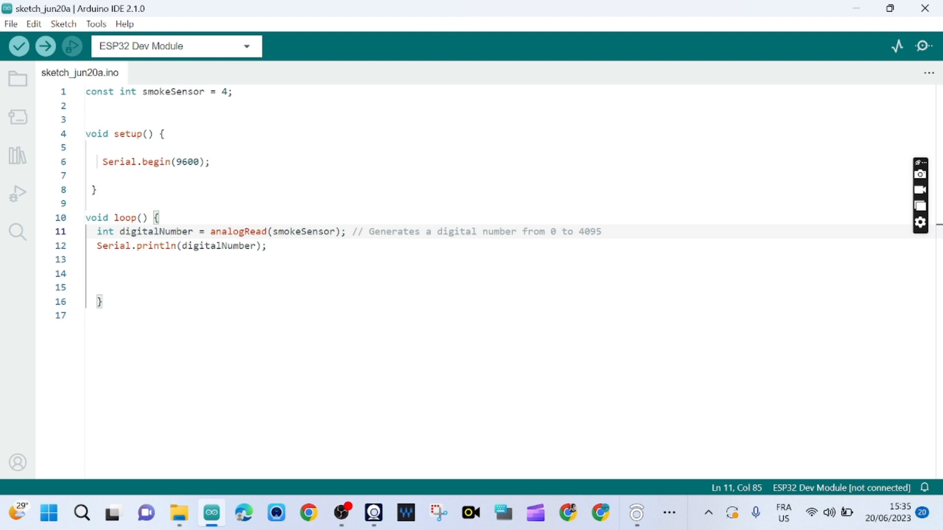
double_click(590, 232)
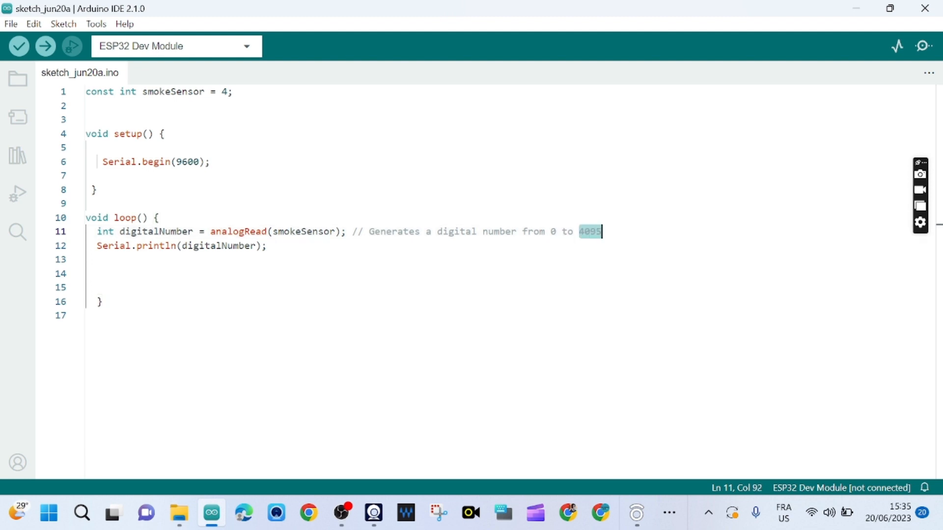
left_click(131, 246)
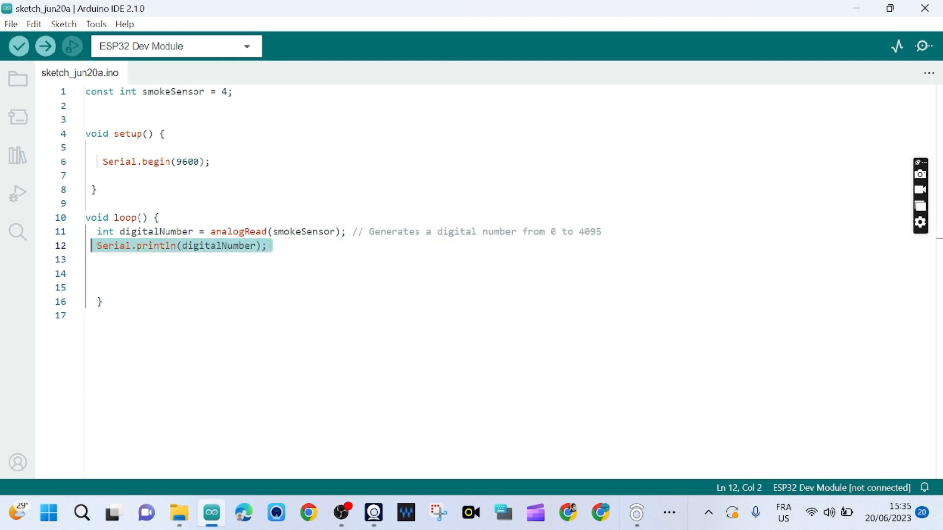
mouse_move(924, 46)
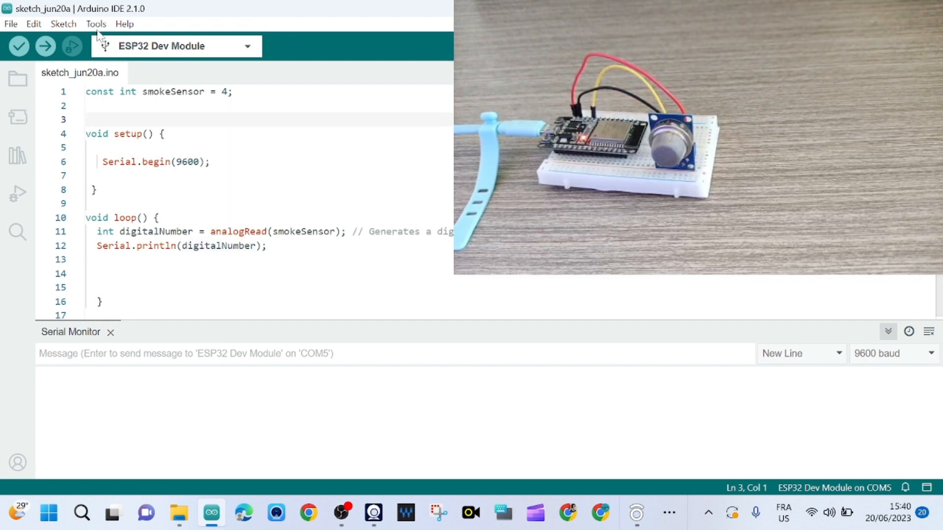
- Check the board settings, upload the sketch, and view live readings around 2385 in the Serial Monitor
left_click(96, 24)
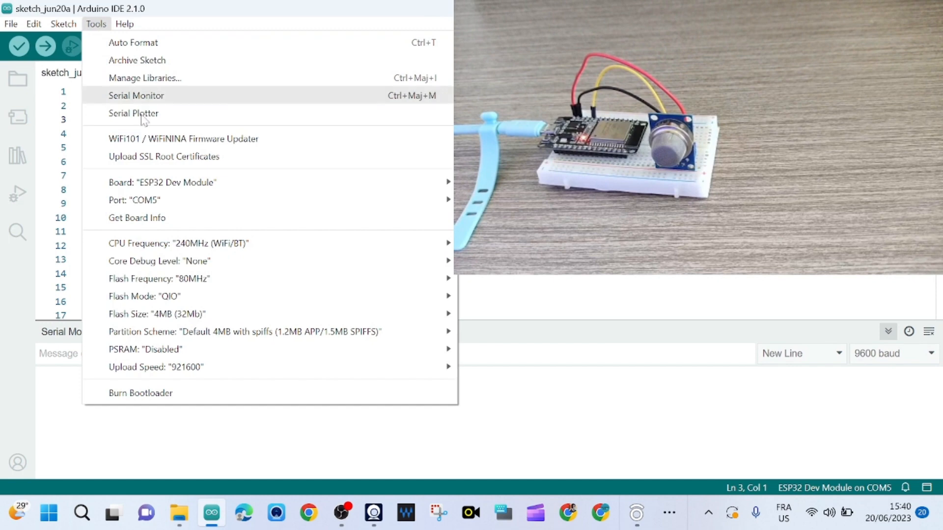
mouse_move(161, 183)
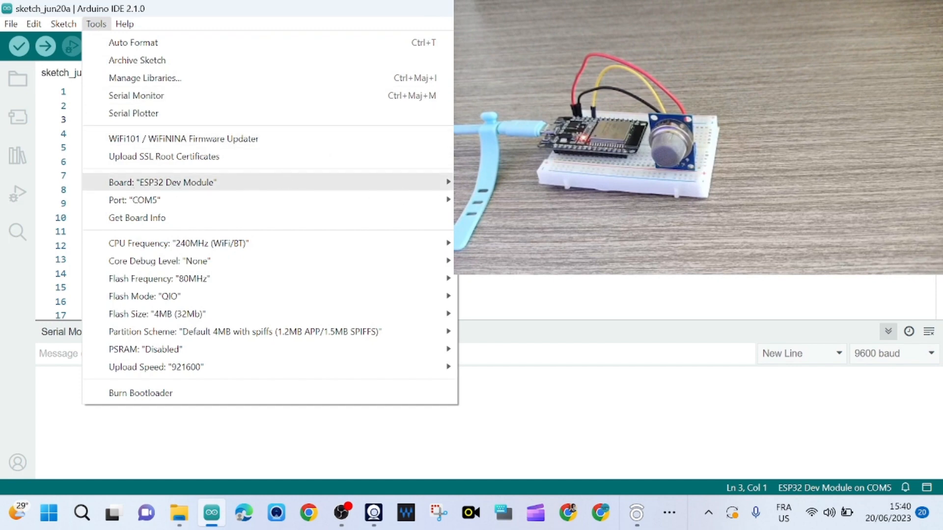
left_click(161, 183)
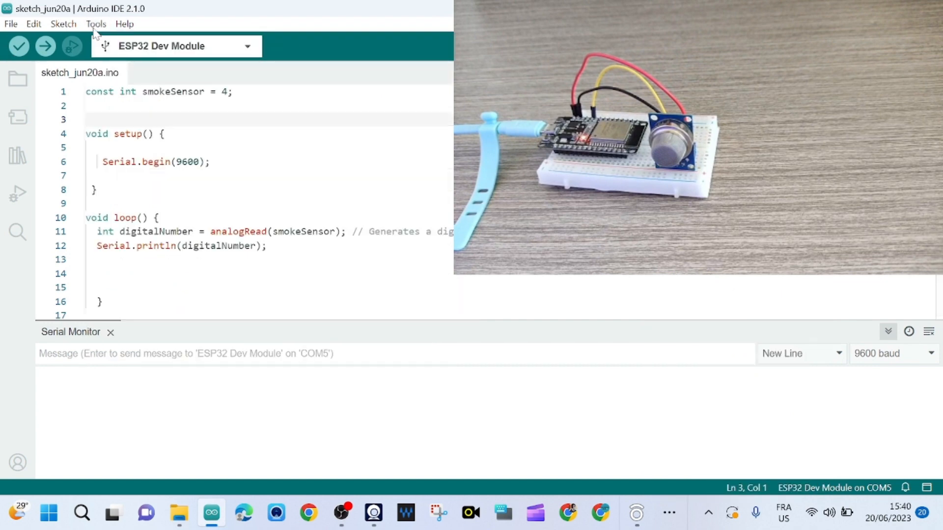
left_click(96, 24)
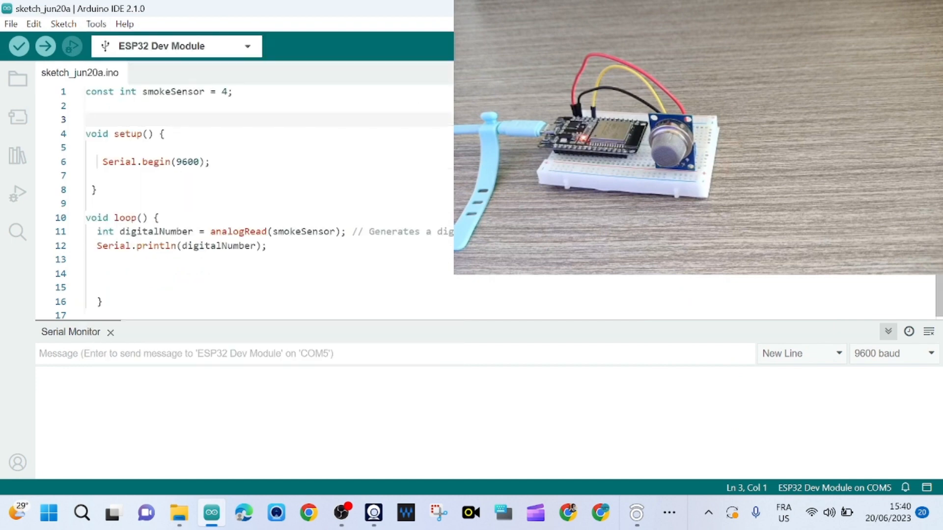
mouse_move(45, 46)
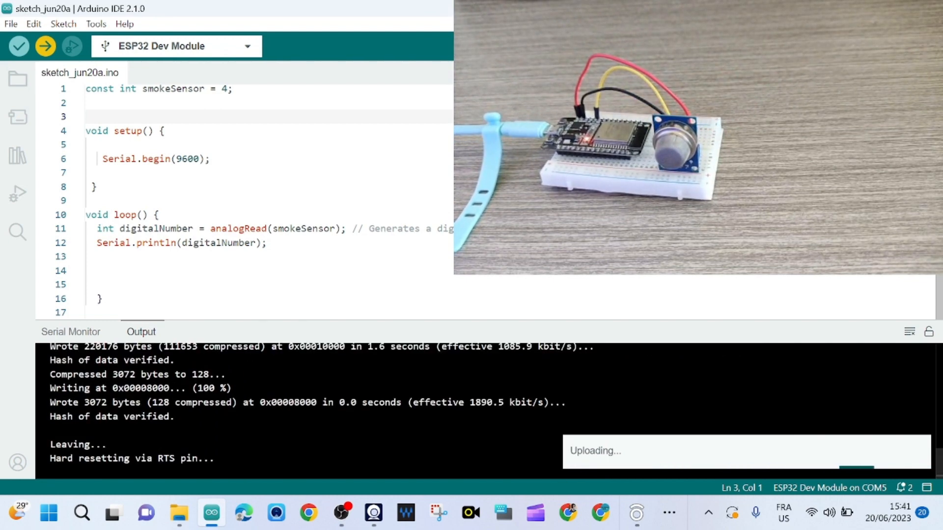
left_click(71, 331)
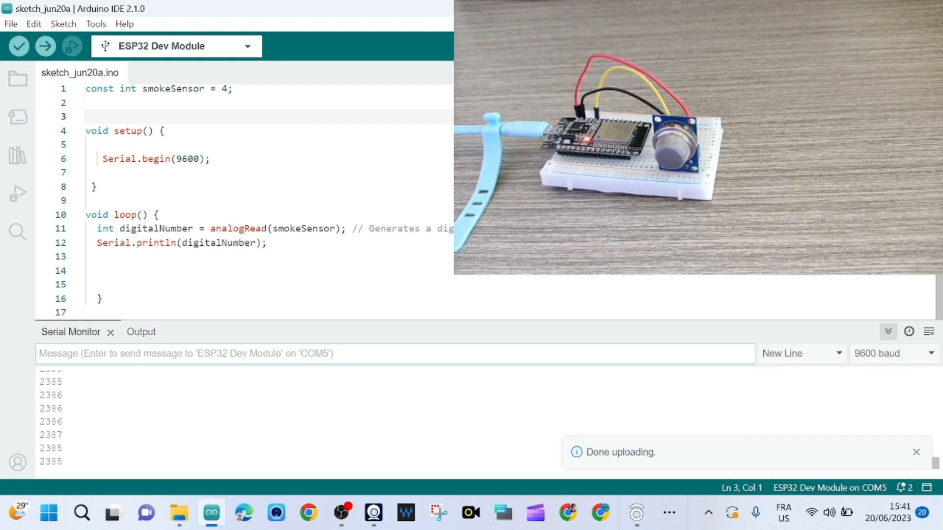